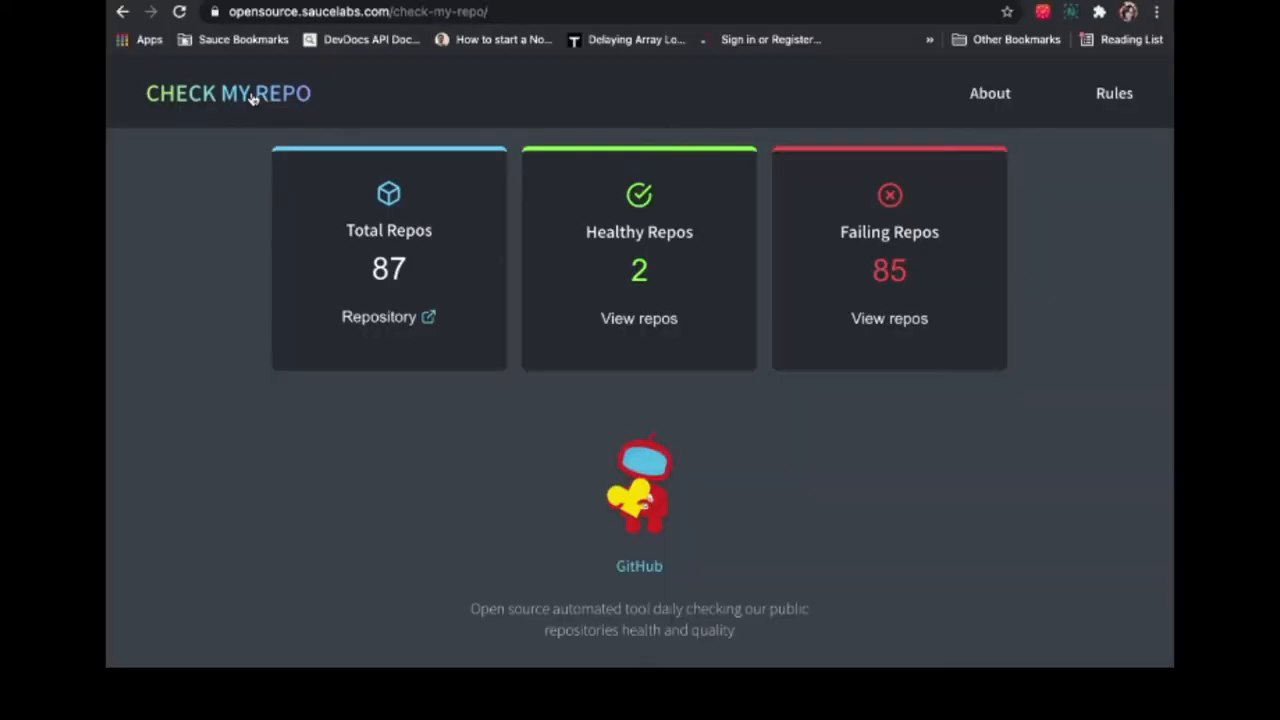
{"action": "mouse_move", "coordinate": [388, 230]}
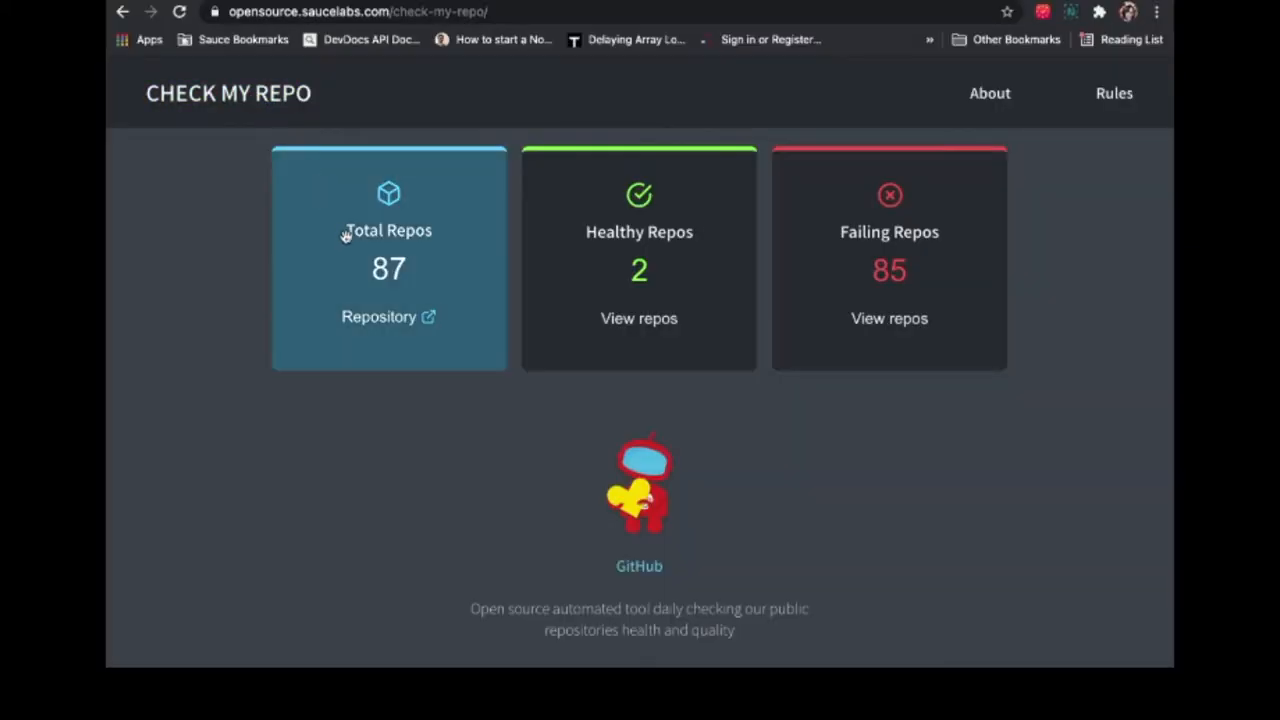
- Review the healthy repos list, then the failing repos and their failed rules table
{"action": "left_click", "coordinate": [640, 318]}
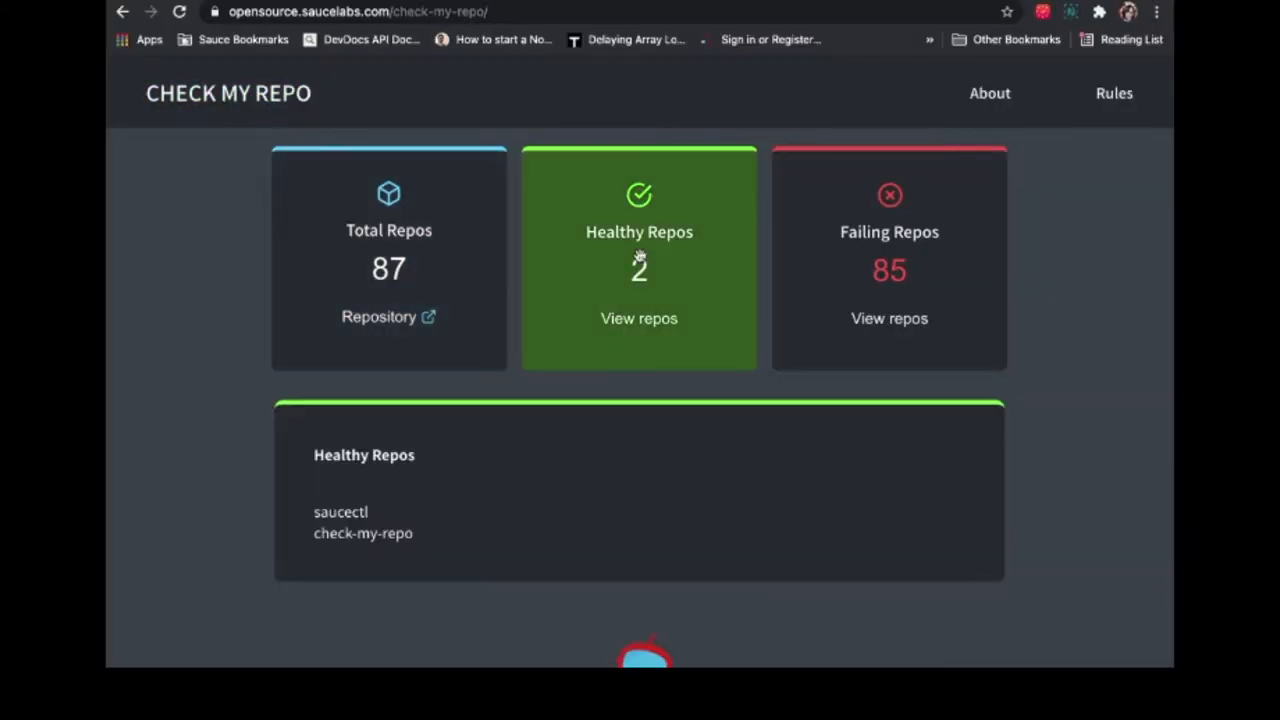
{"action": "left_click", "coordinate": [888, 318]}
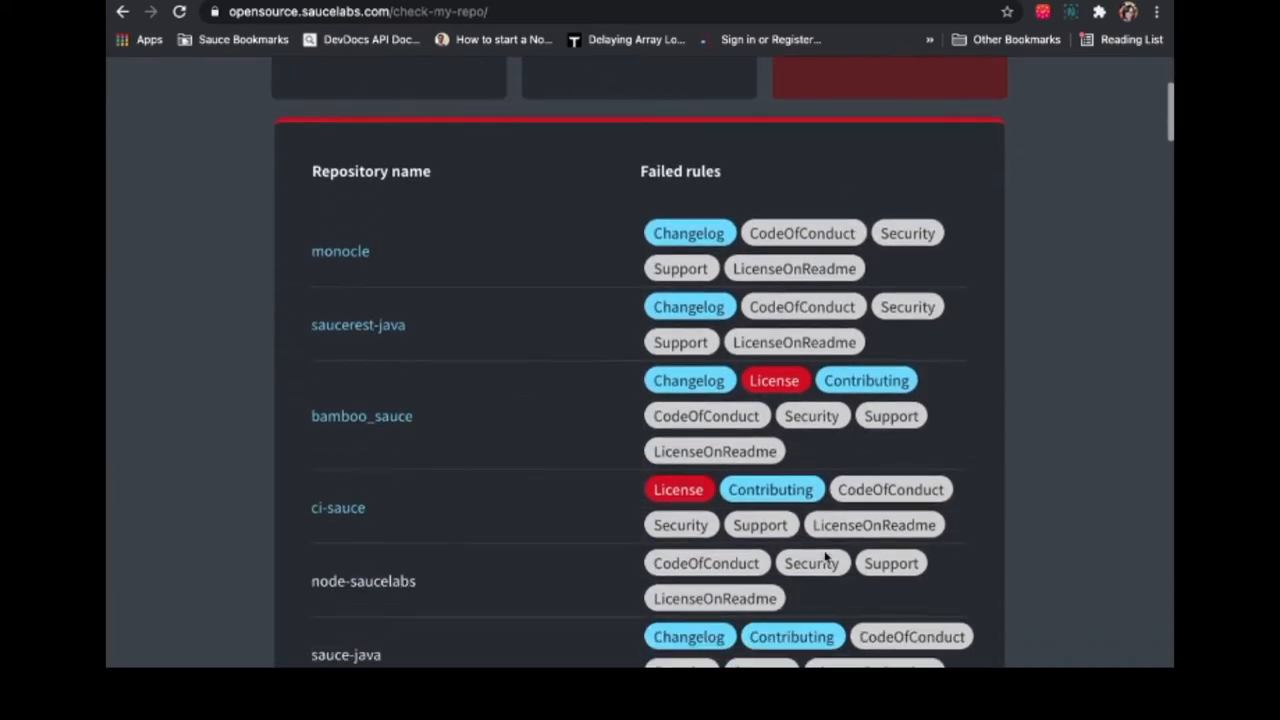
{"action": "scroll", "scroll_direction": "down", "scroll_amount": 3}
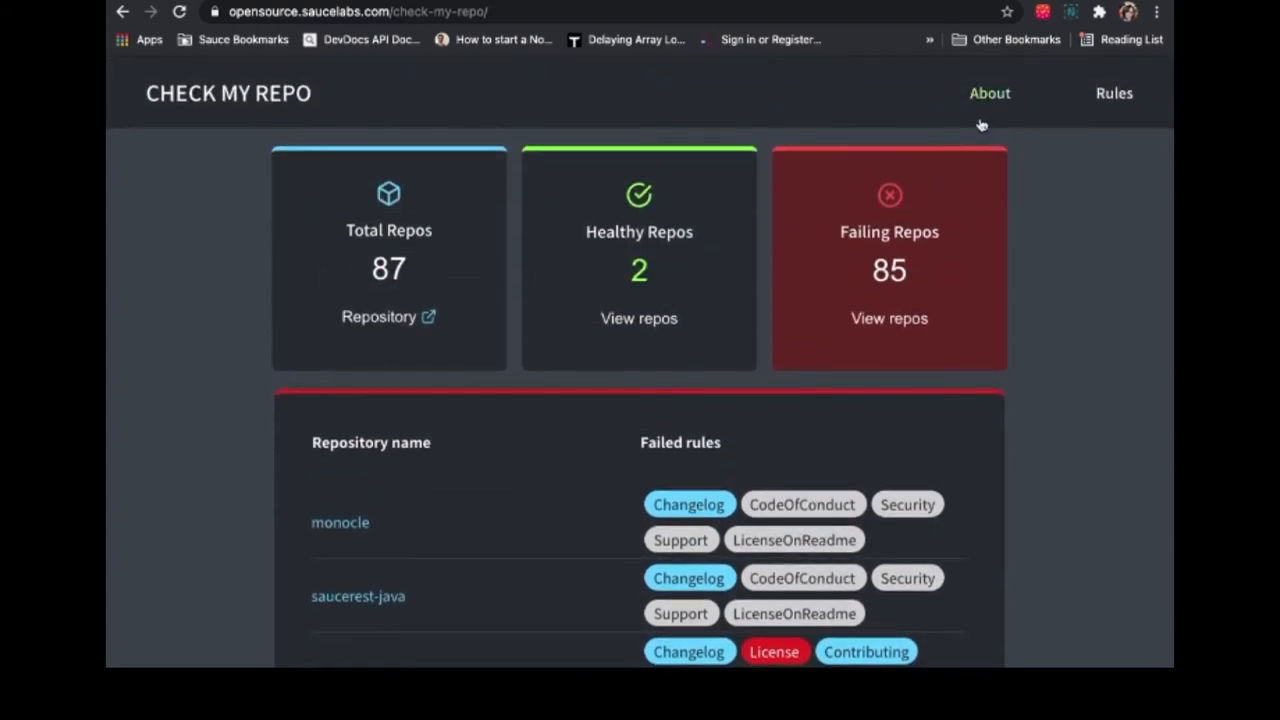
- Return to the dashboard overview and view the Rules explanation page
{"action": "left_click", "coordinate": [988, 94]}
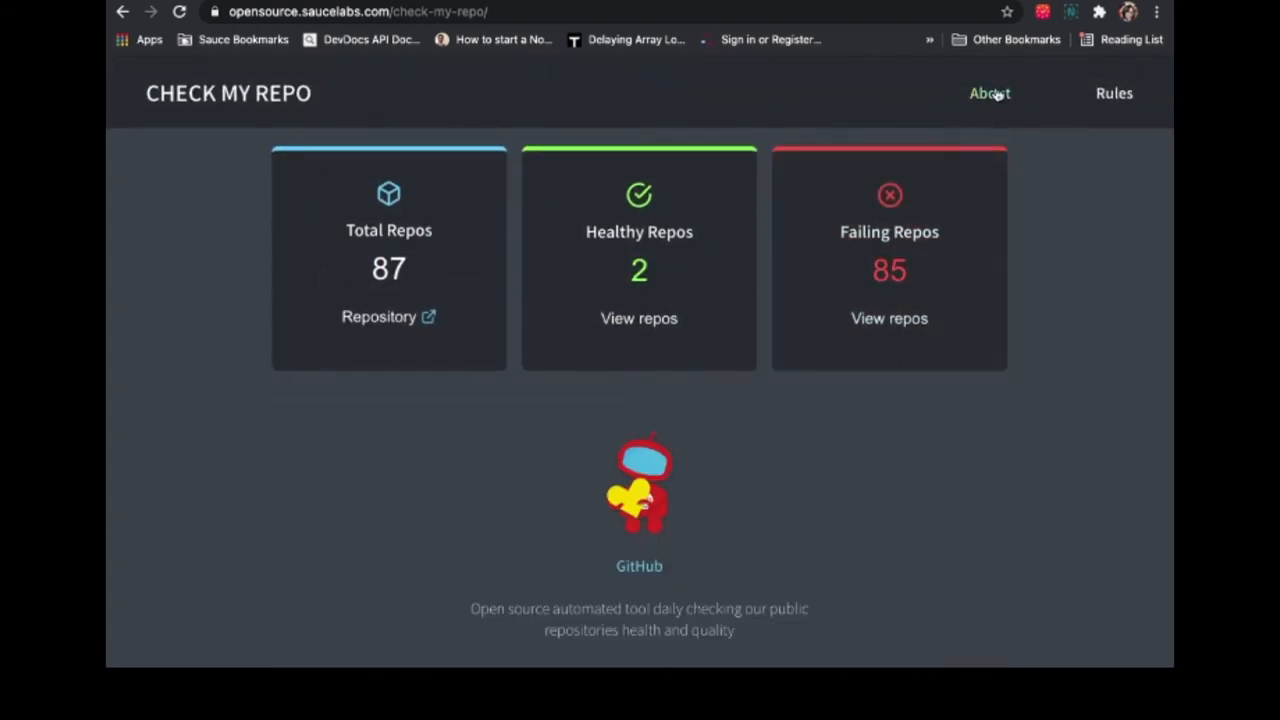
{"action": "left_click", "coordinate": [1112, 94]}
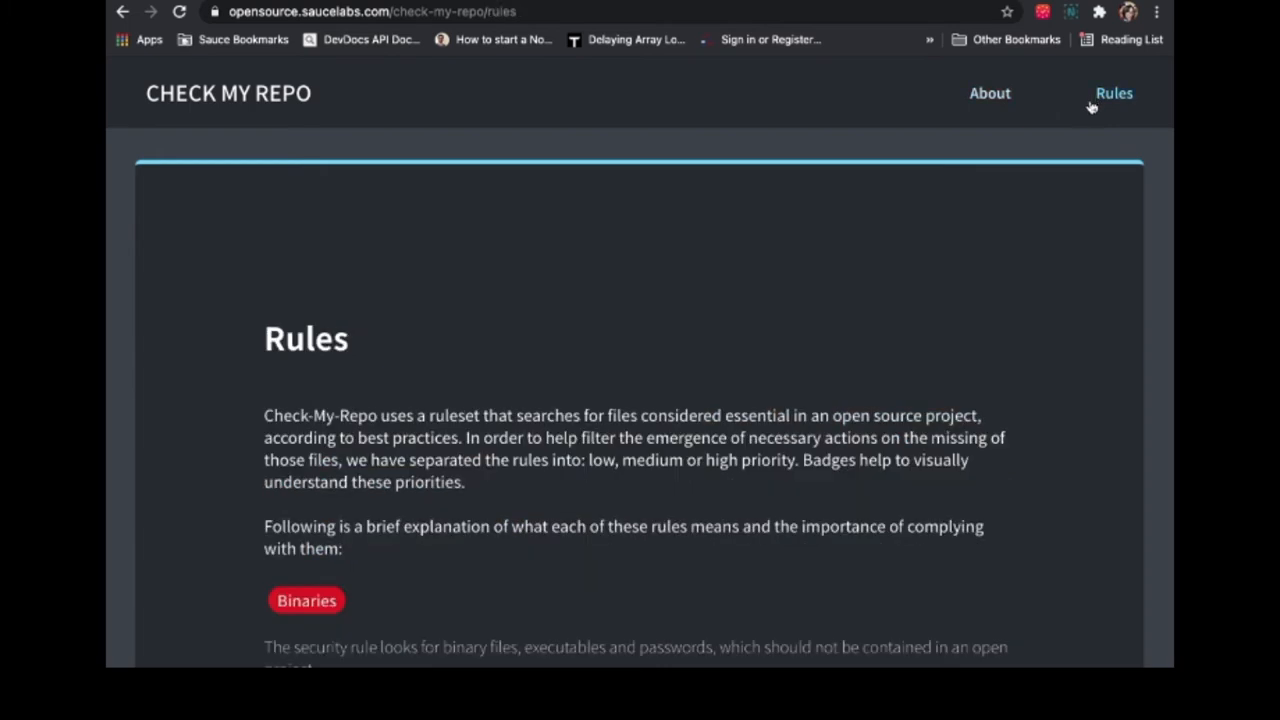
{"action": "scroll", "scroll_direction": "down", "scroll_amount": 3}
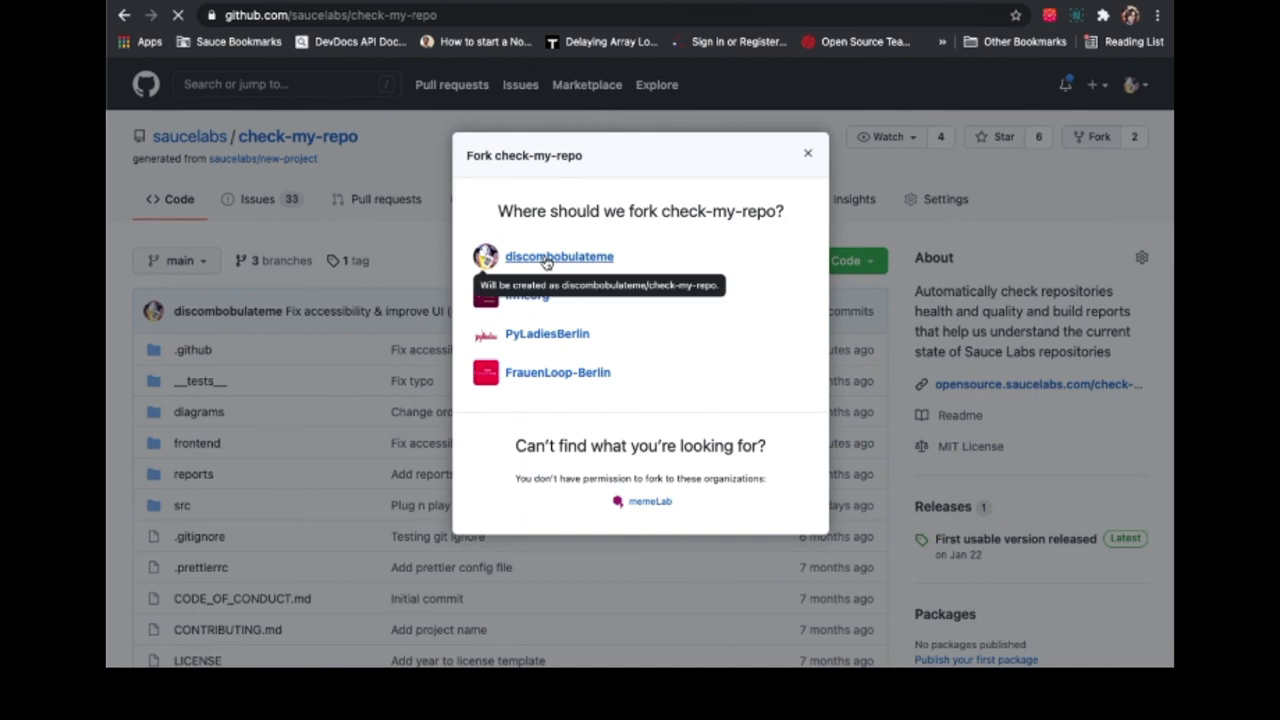
- Create a fork of check-my-repo under your personal account
{"action": "left_click", "coordinate": [558, 256]}
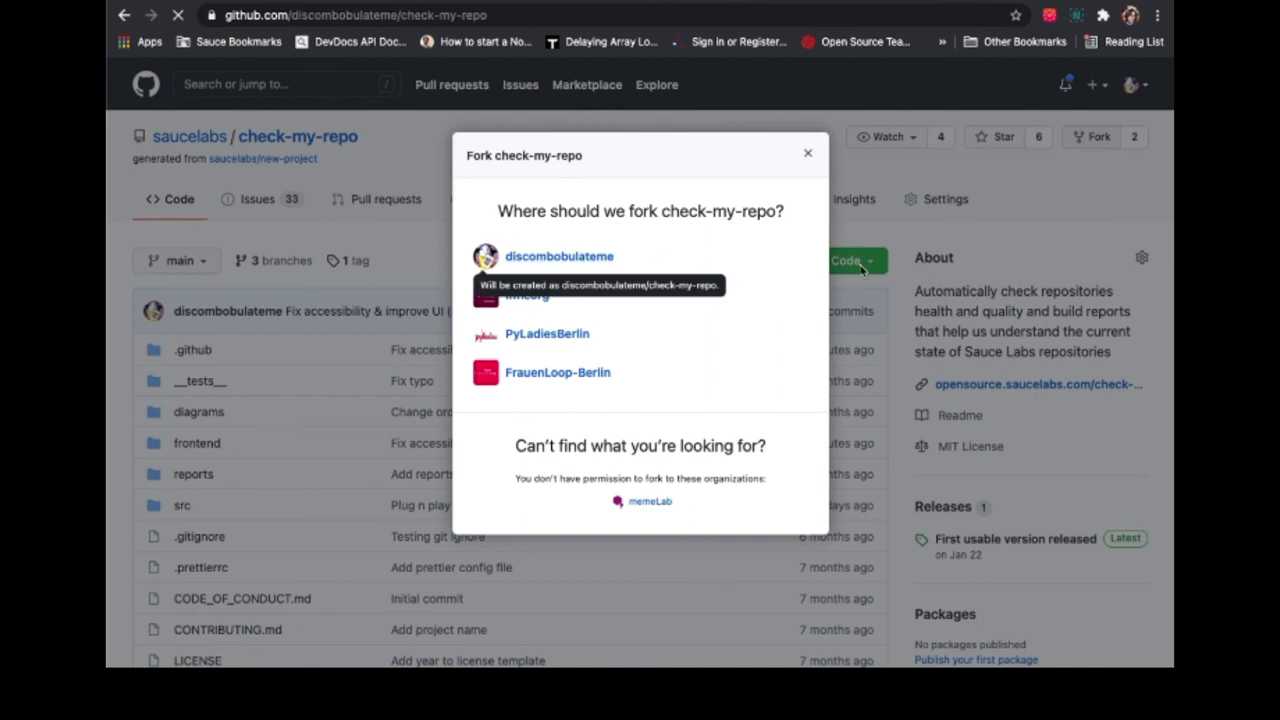
{"action": "left_click", "coordinate": [558, 256]}
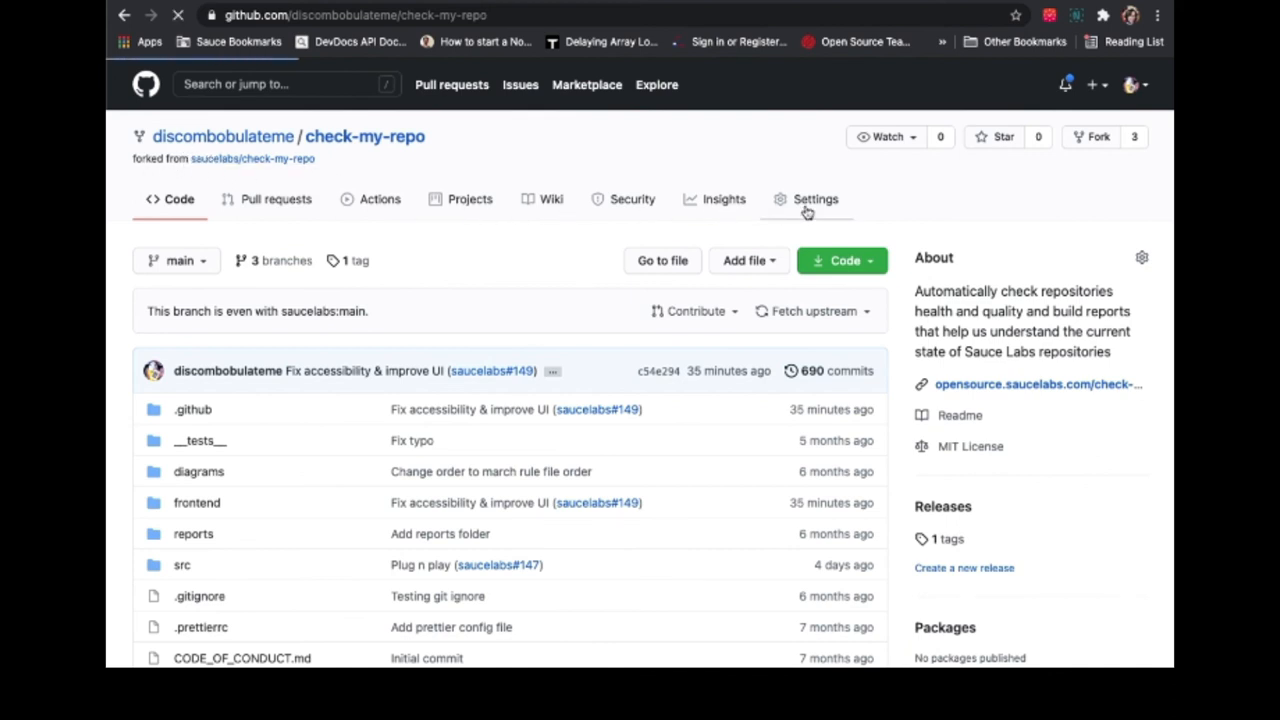
- In the fork's Settings, keep Actions permissions on 'Allow all actions' with read and write workflow permissions
{"action": "left_click", "coordinate": [816, 198]}
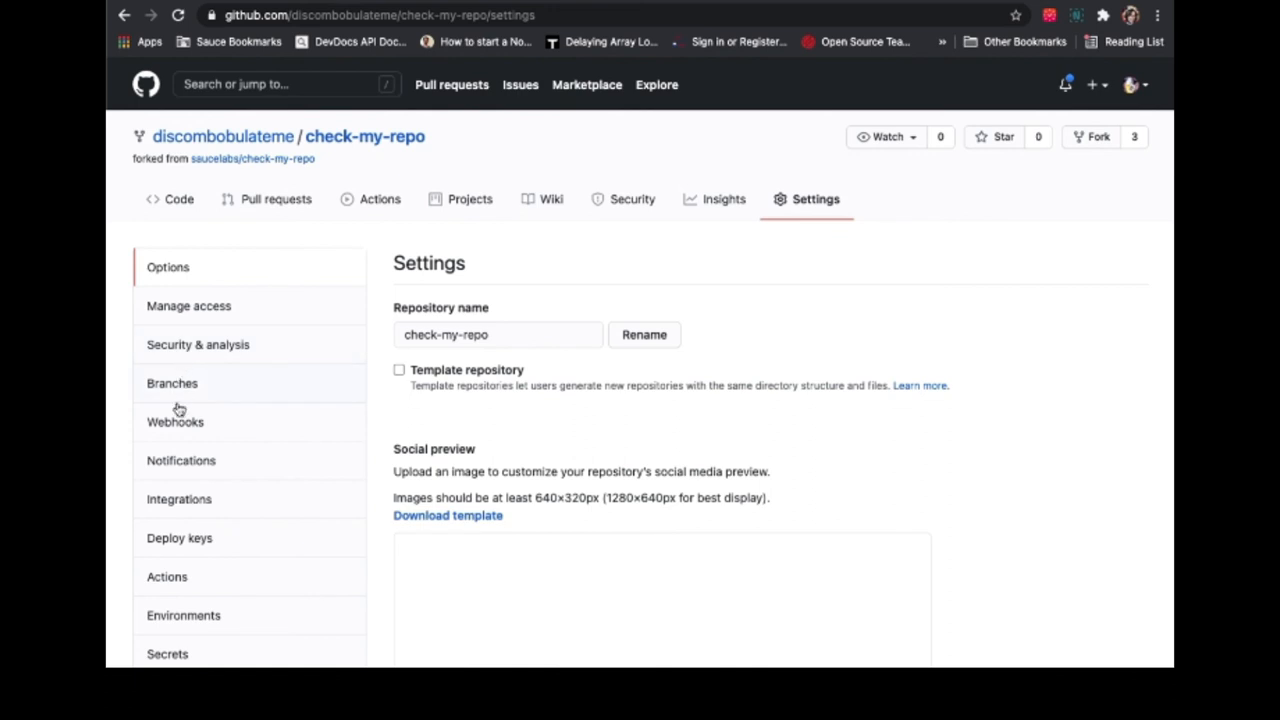
{"action": "left_click", "coordinate": [168, 576]}
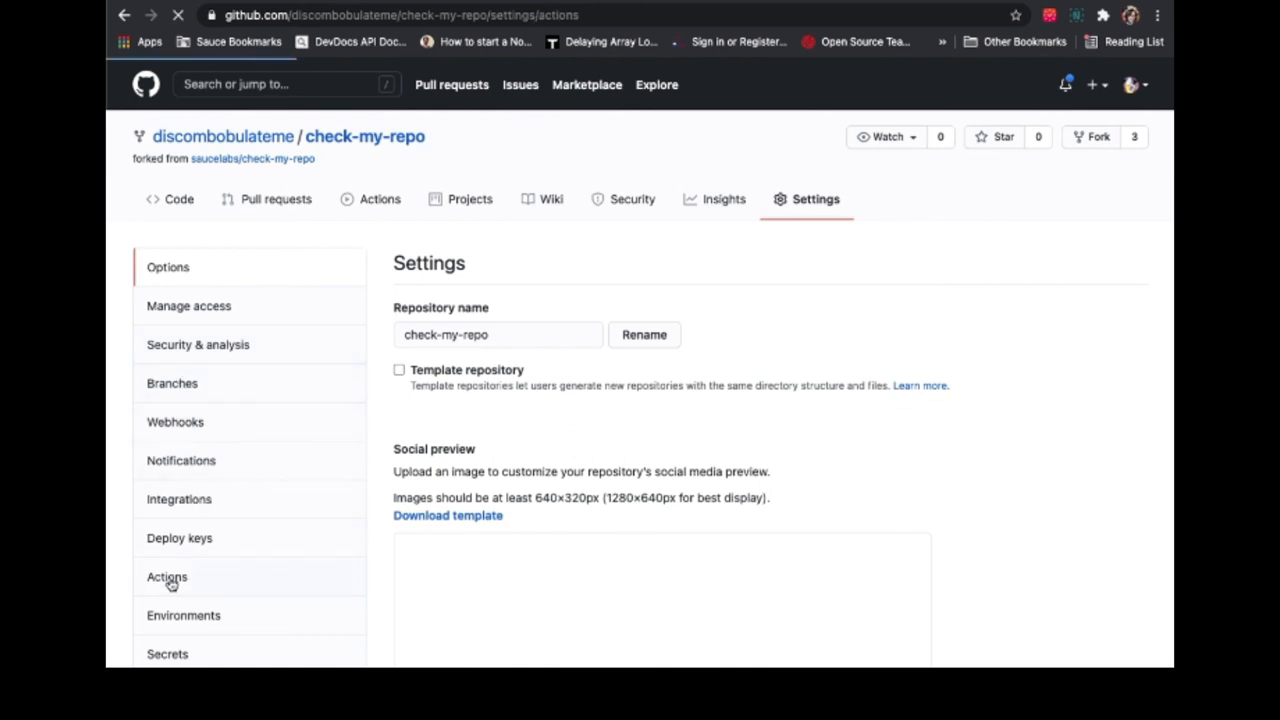
{"action": "left_click", "coordinate": [168, 576]}
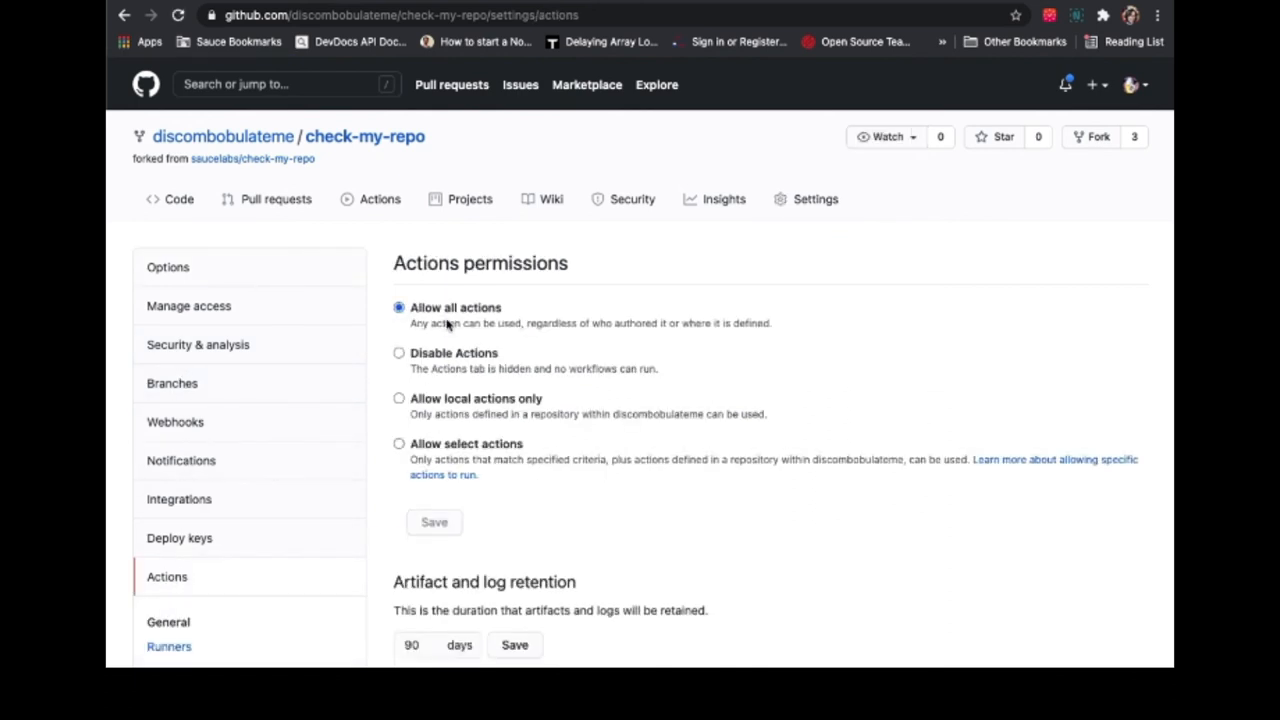
{"action": "scroll", "scroll_direction": "down", "scroll_amount": 3}
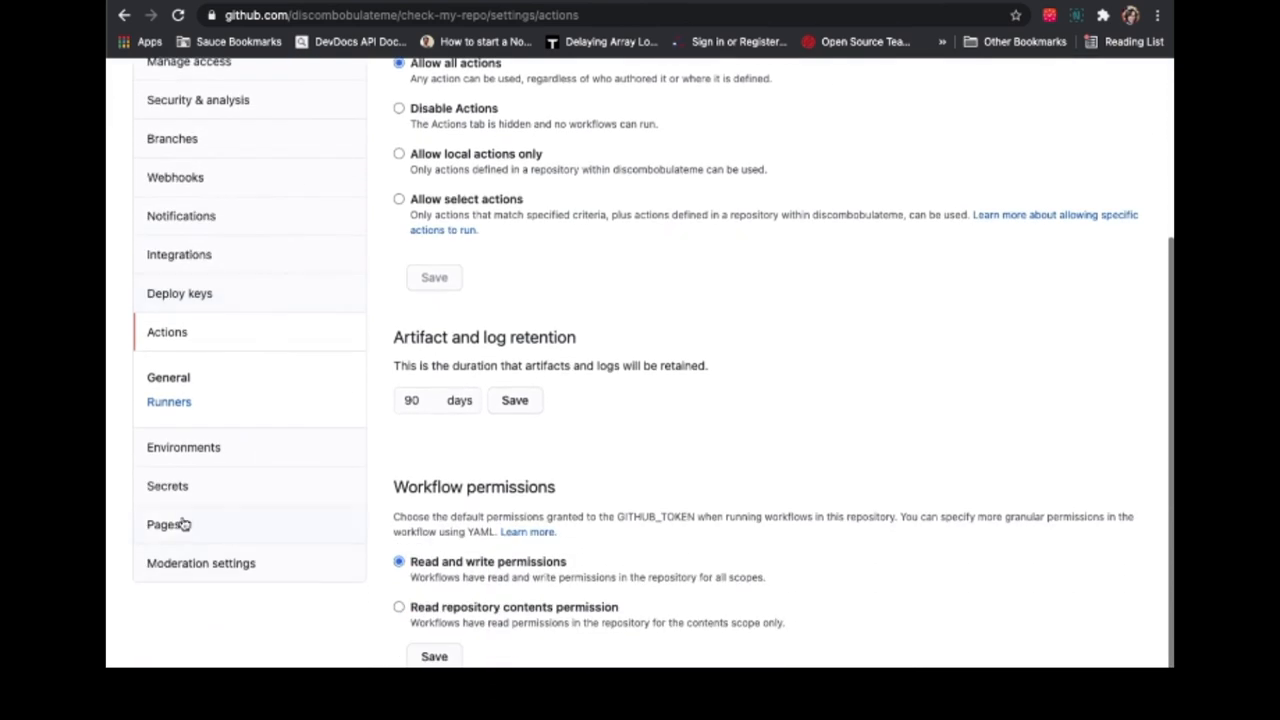
- Set GitHub Pages to publish from Branch: gh-pages / (root) and save
{"action": "left_click", "coordinate": [162, 524]}
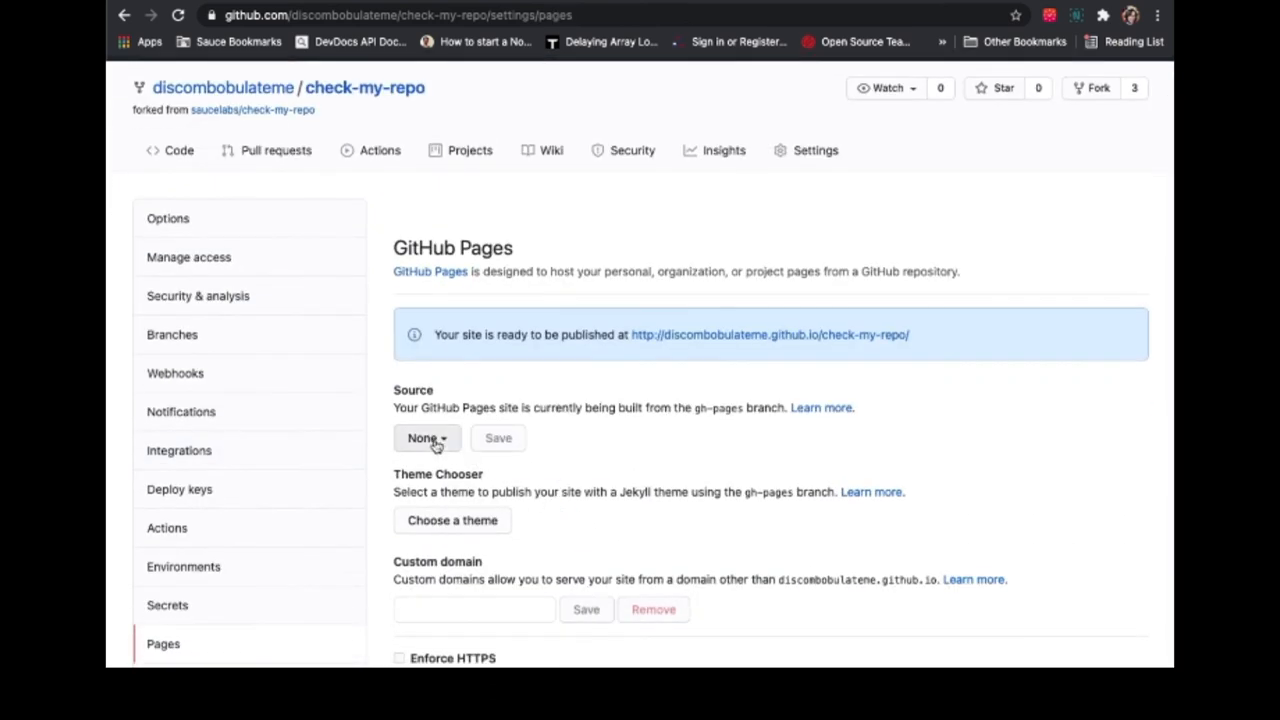
{"action": "left_click", "coordinate": [428, 438]}
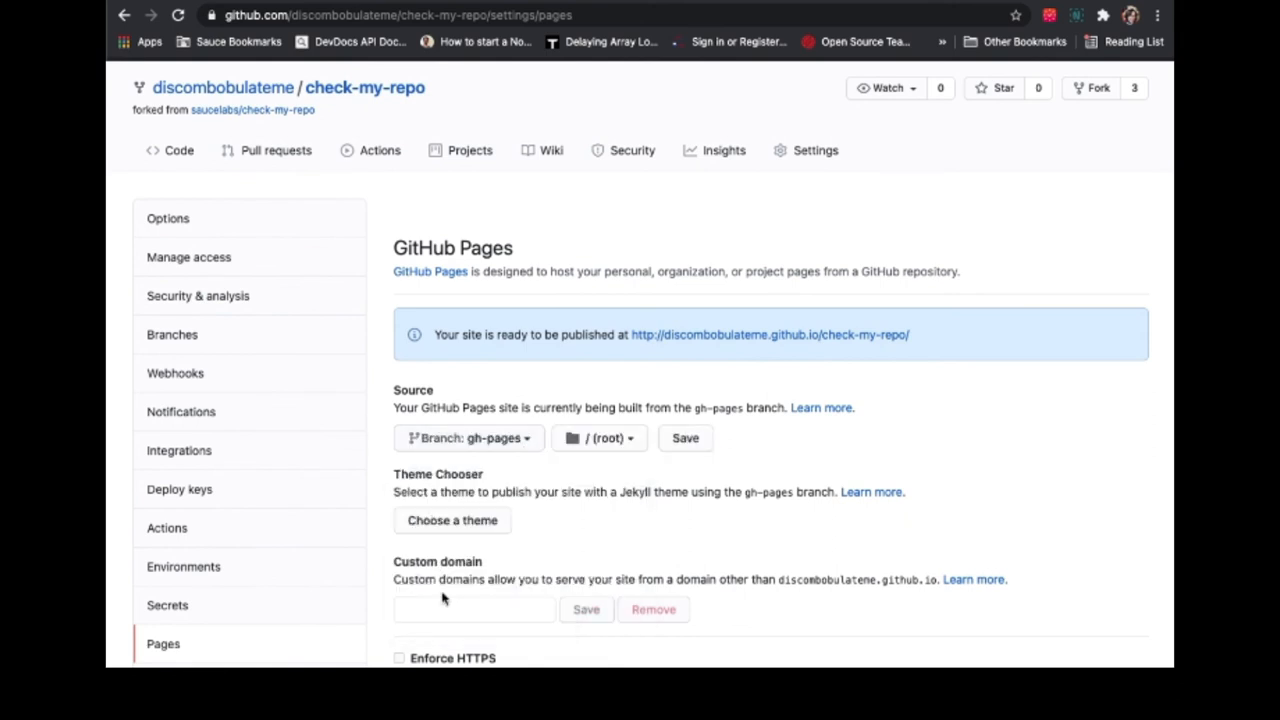
{"action": "left_click", "coordinate": [684, 438]}
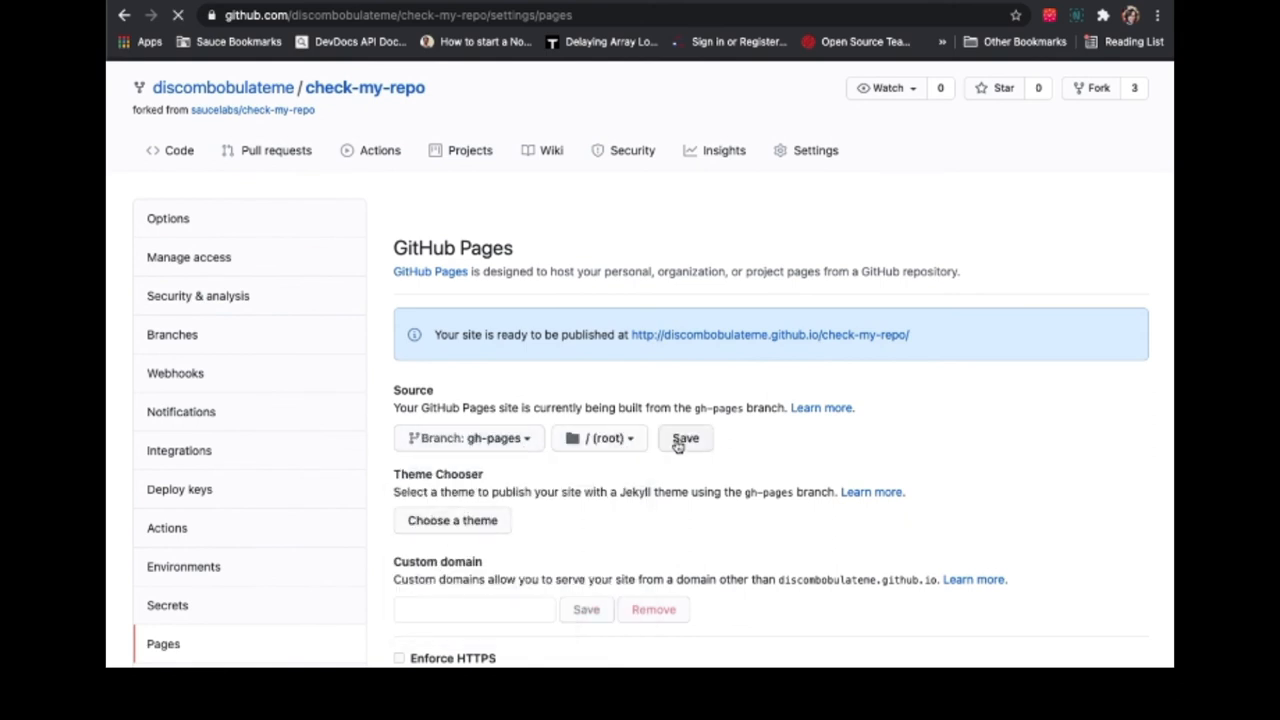
{"action": "left_click", "coordinate": [684, 438]}
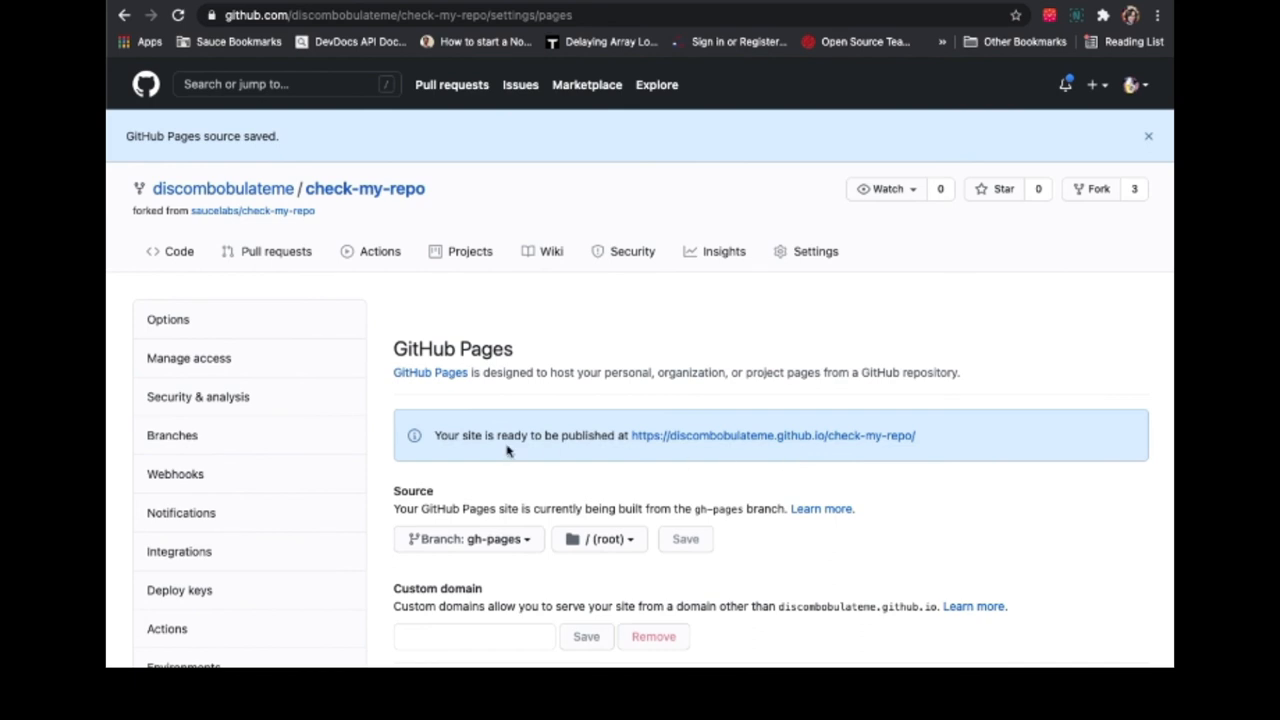
{"action": "mouse_move", "coordinate": [676, 444]}
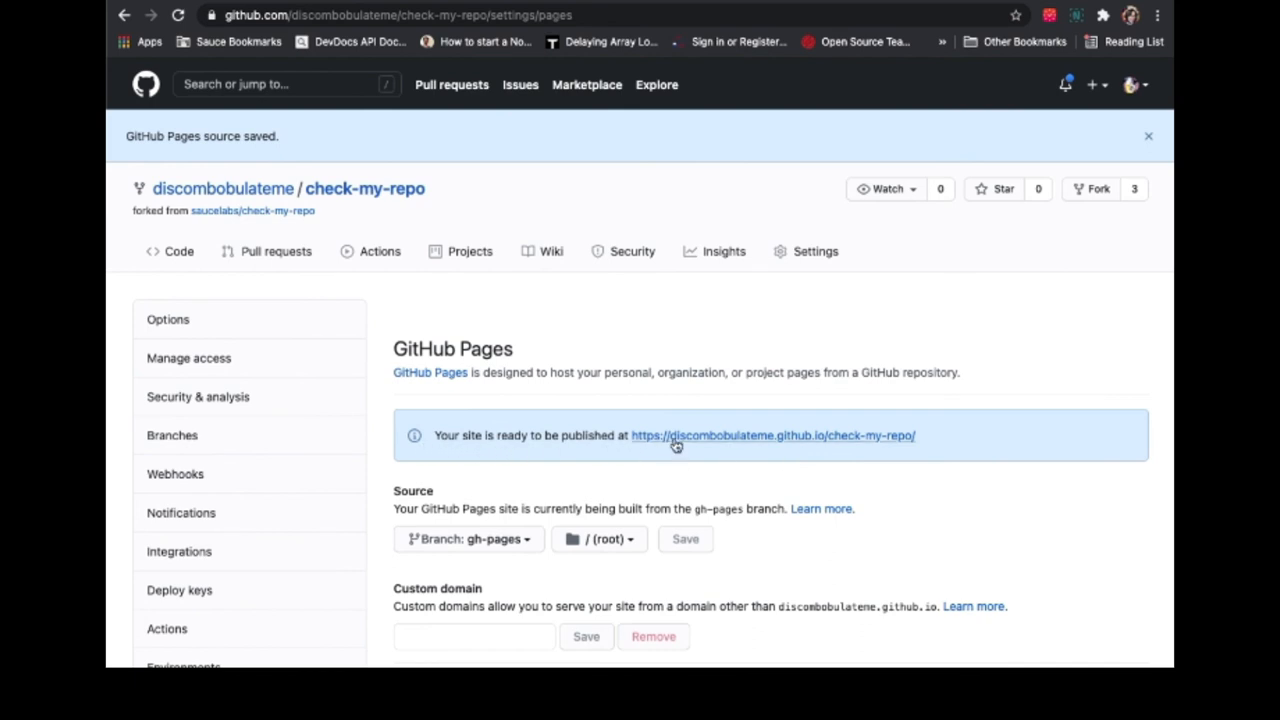
- Visit the published Check My Repo site showing 86 total repos
{"action": "left_click", "coordinate": [772, 436]}
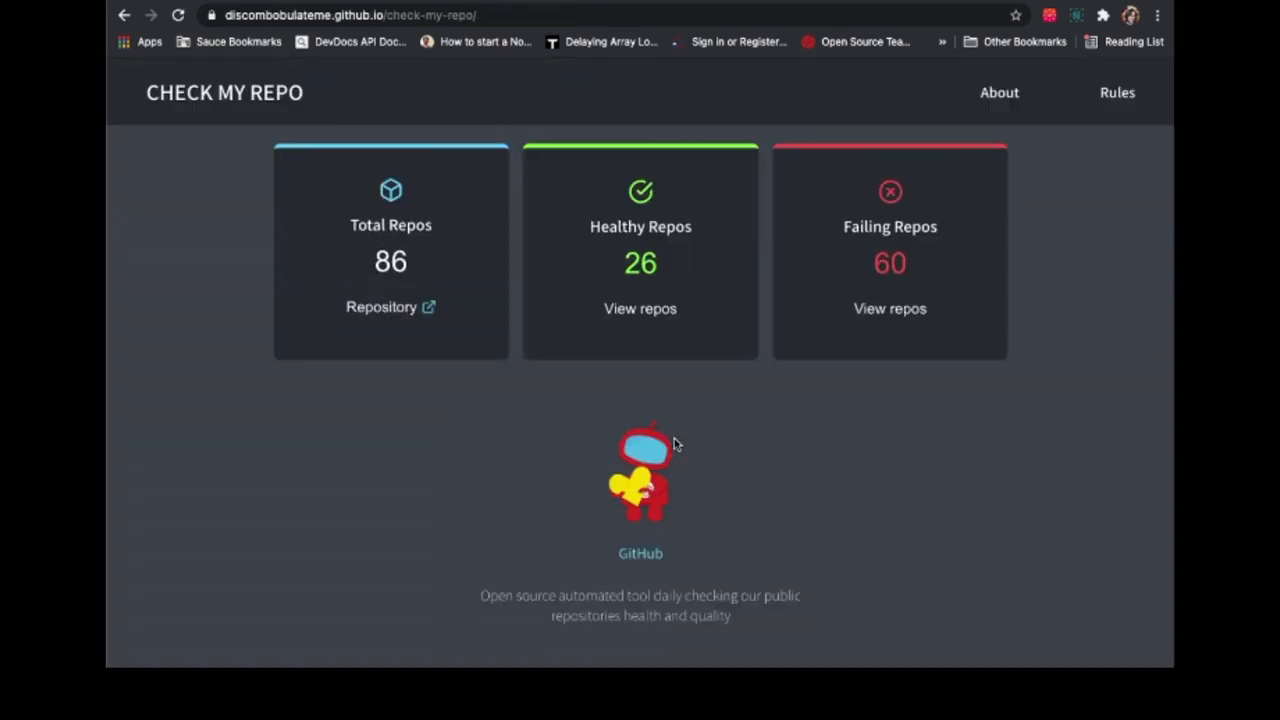